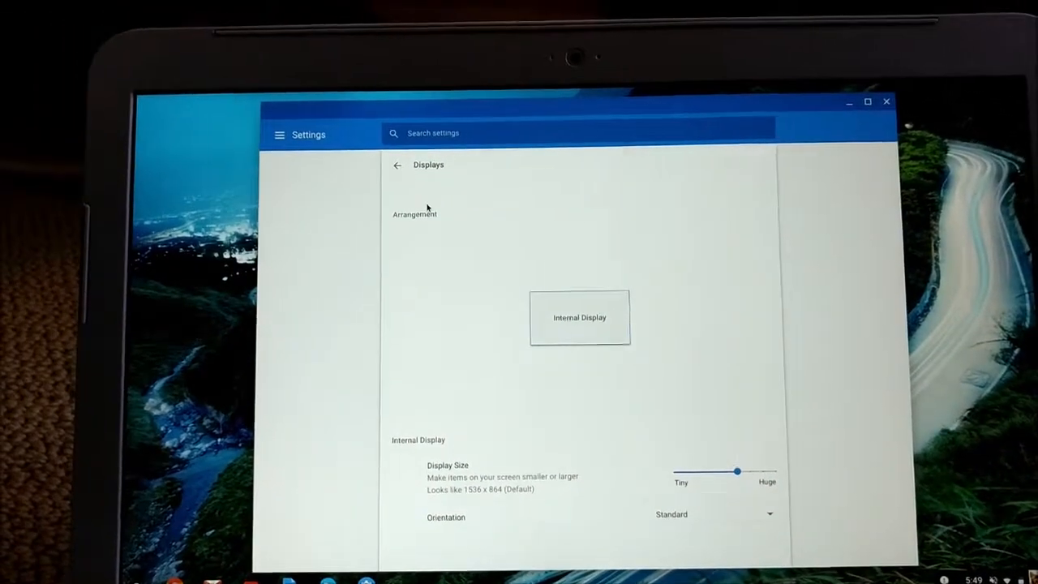
Step: Open Displays and lower the Display Size slider to about 85%, below the 1536 x 864 default
click(397, 165)
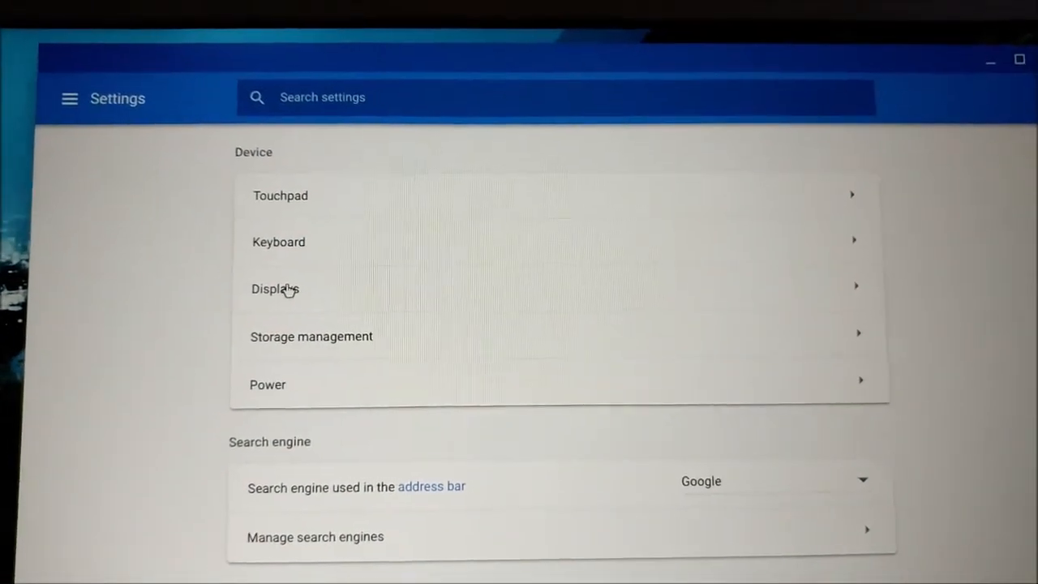
click(275, 289)
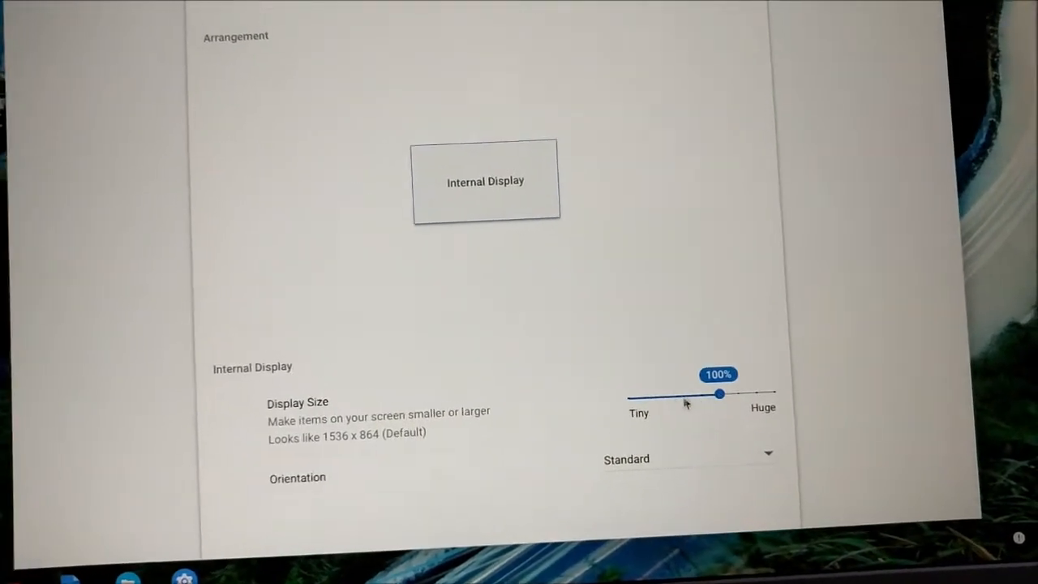
drag(718, 393, 624, 346)
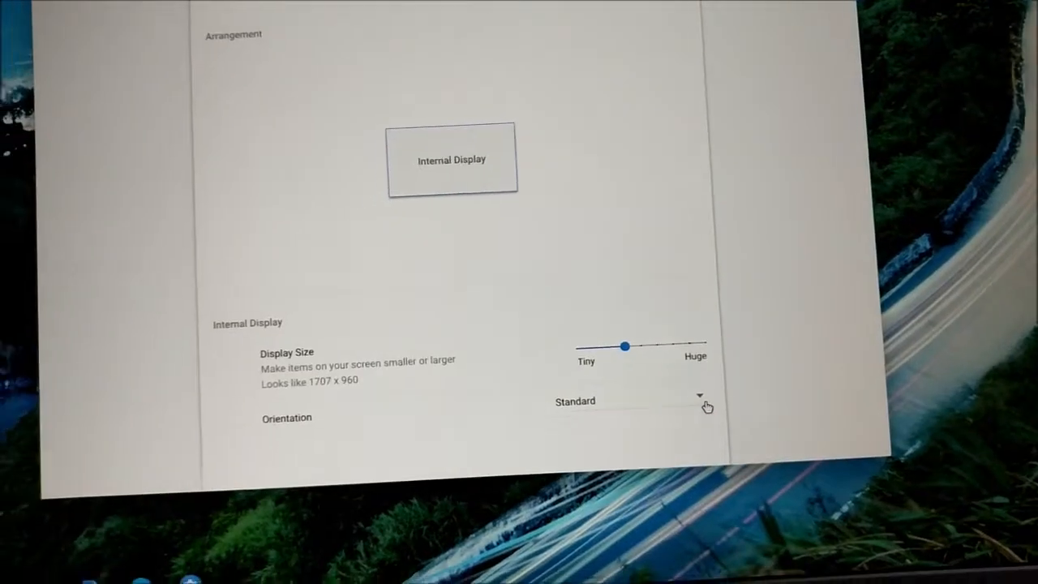
drag(625, 347, 656, 349)
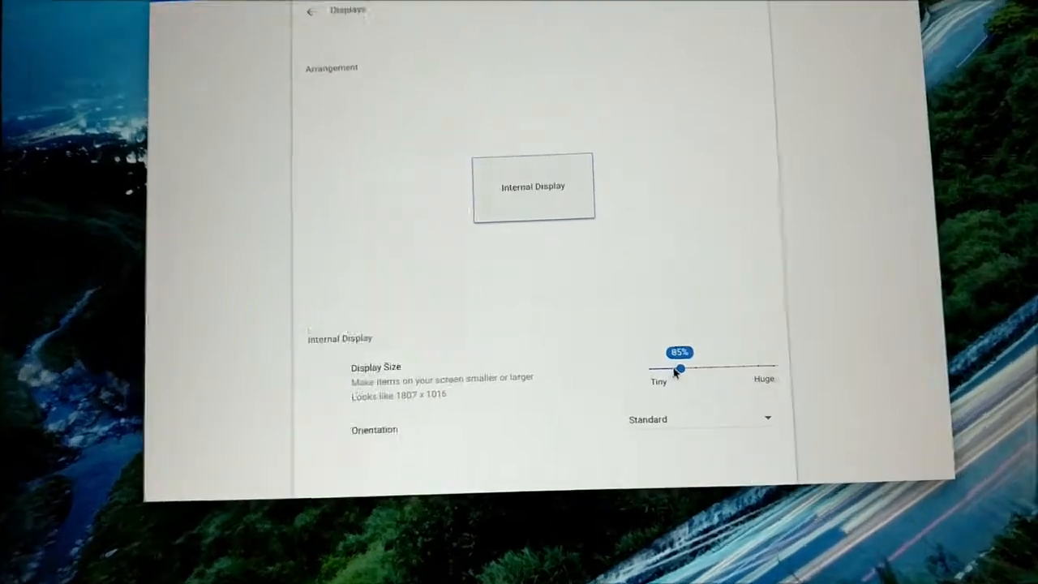
scroll(down, 3)
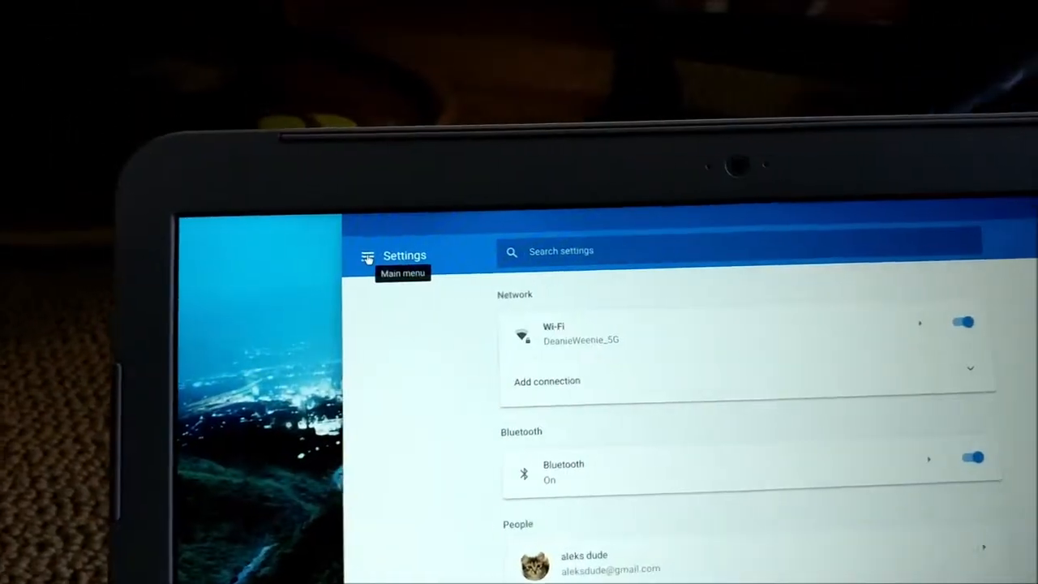
click(367, 255)
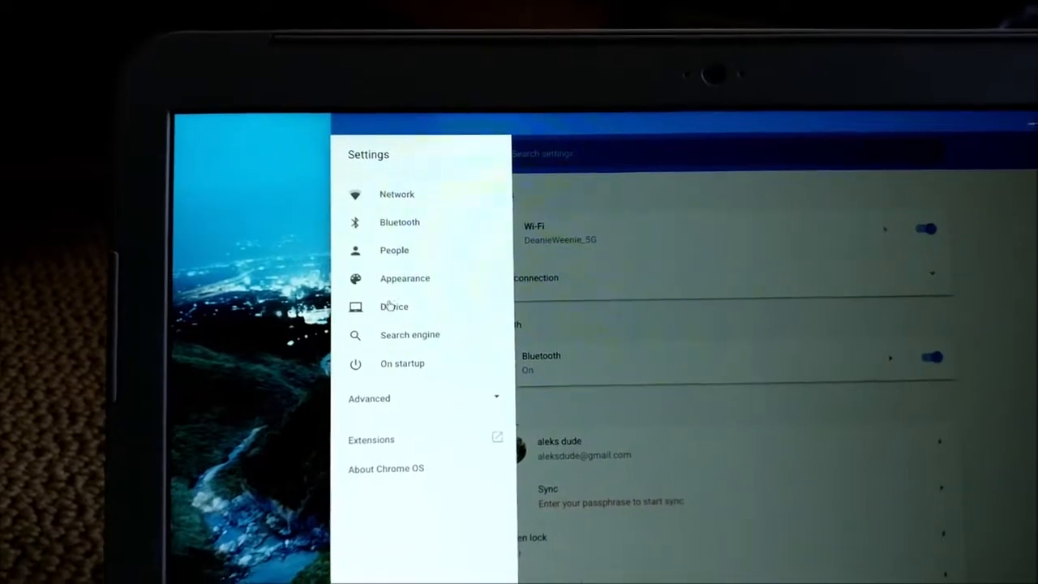
click(394, 306)
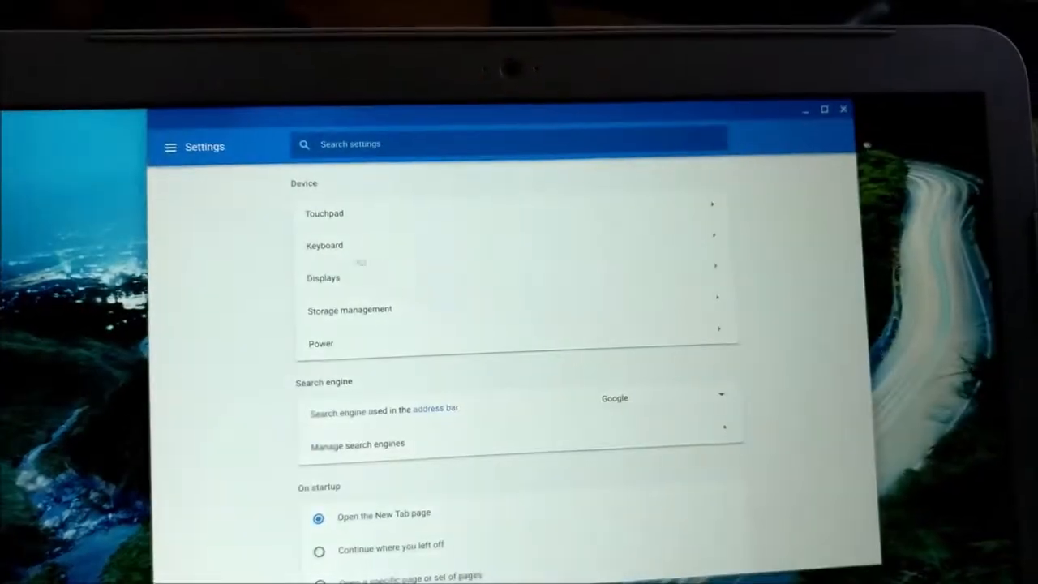
click(323, 277)
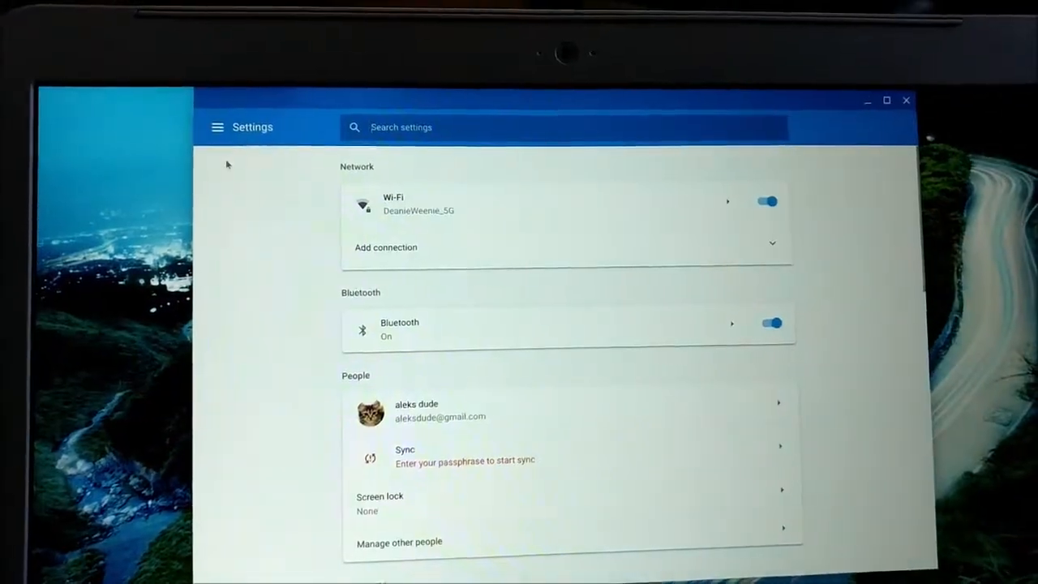
Step: Search settings for "disp" and open the highlighted Displays result
click(217, 127)
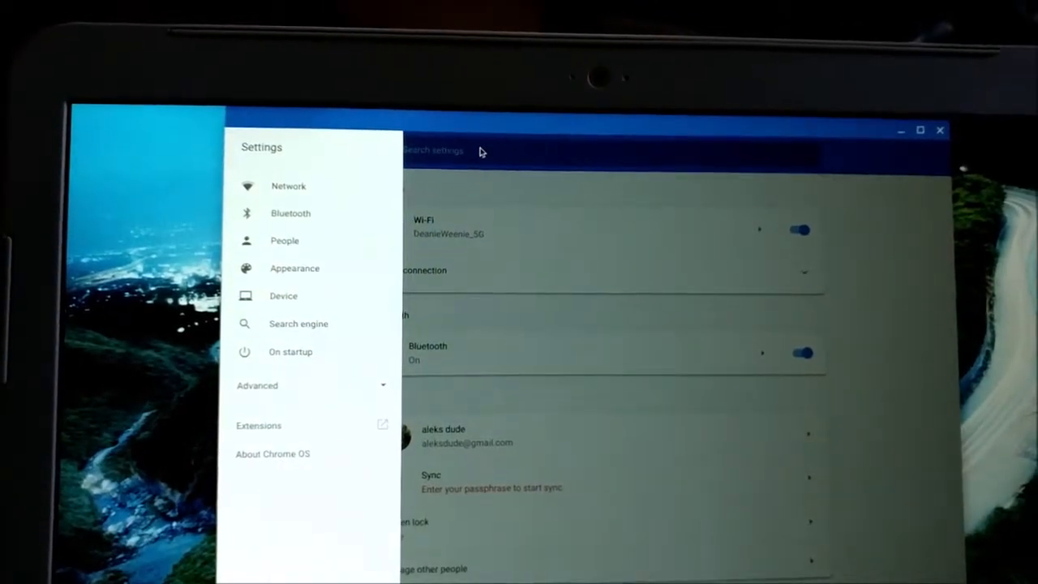
text(d)
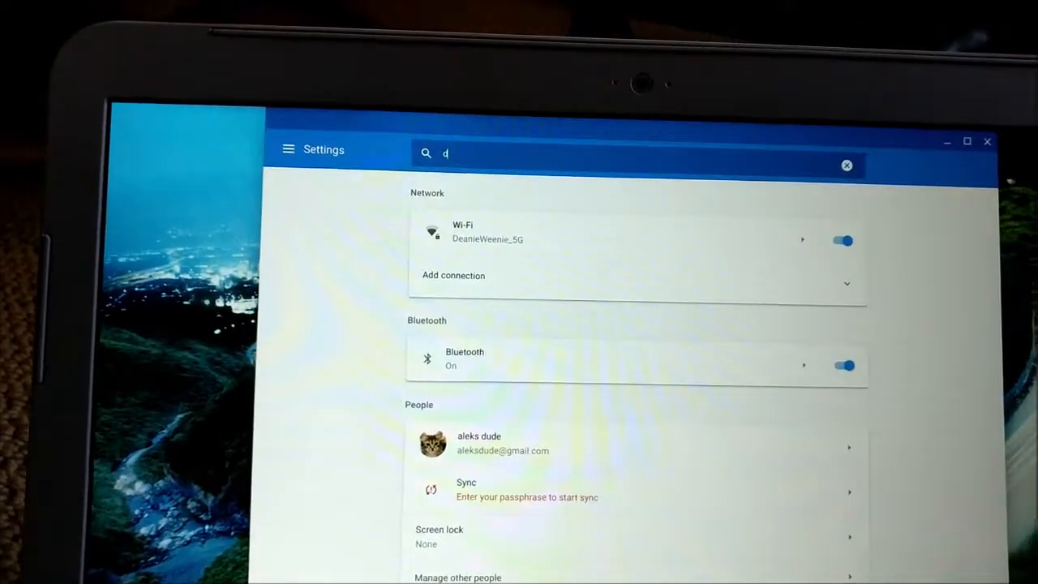
text(isp)
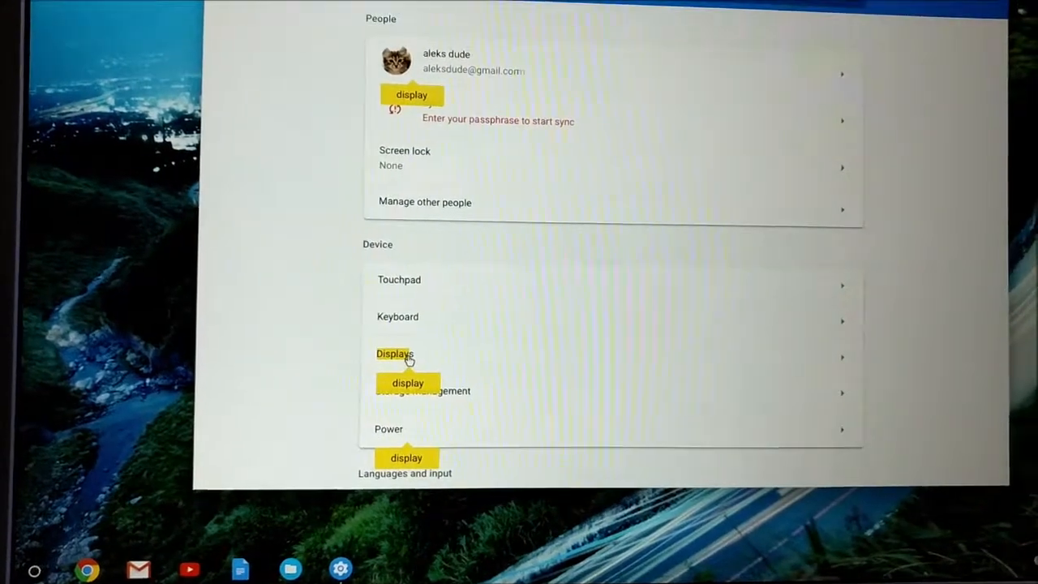
click(394, 354)
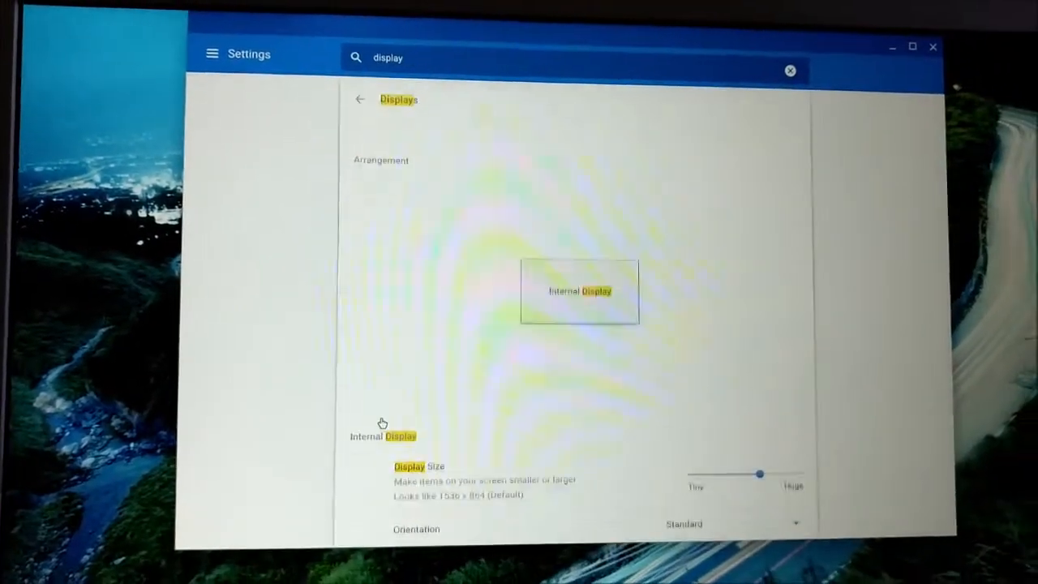